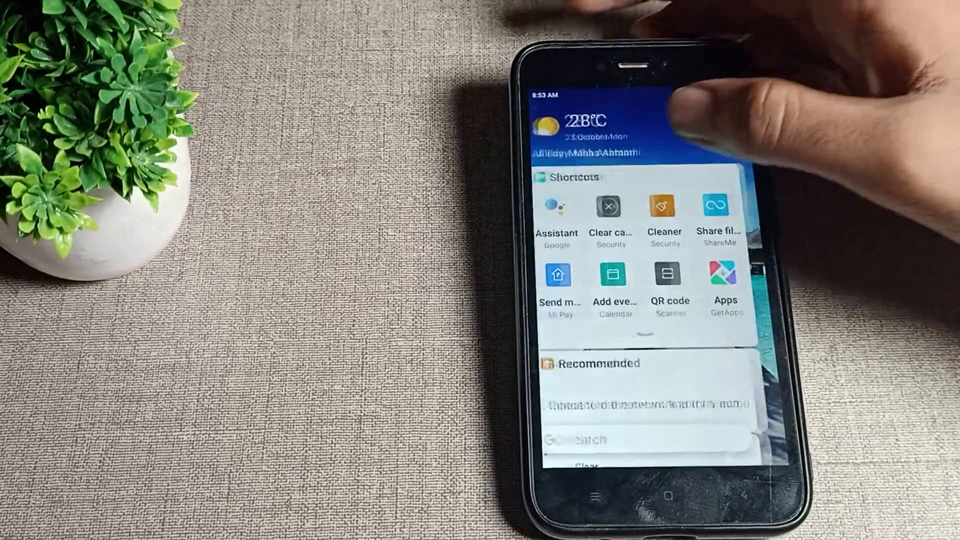
- Run the Clear cache shortcut, which finds nothing to clear, then launch MIUI Settings
left_click(610, 221)
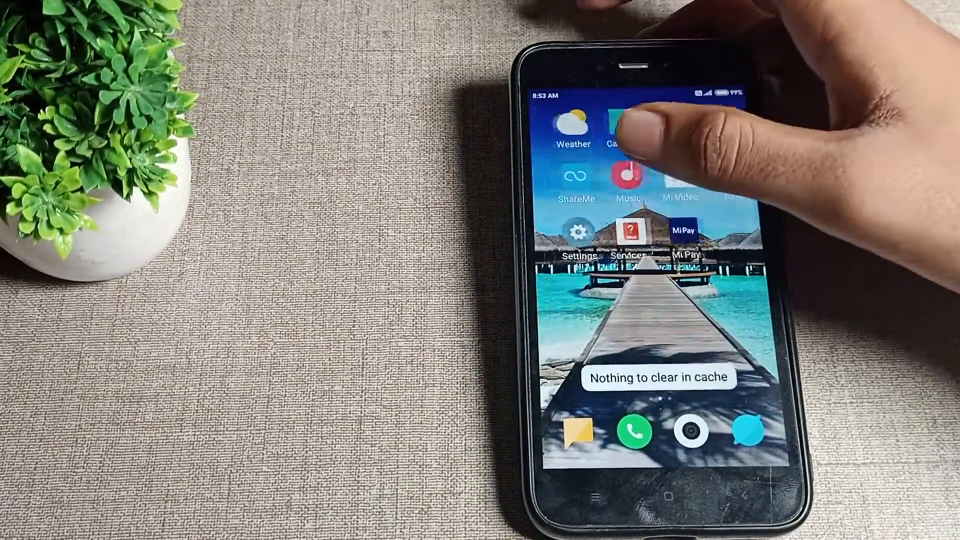
left_click(577, 240)
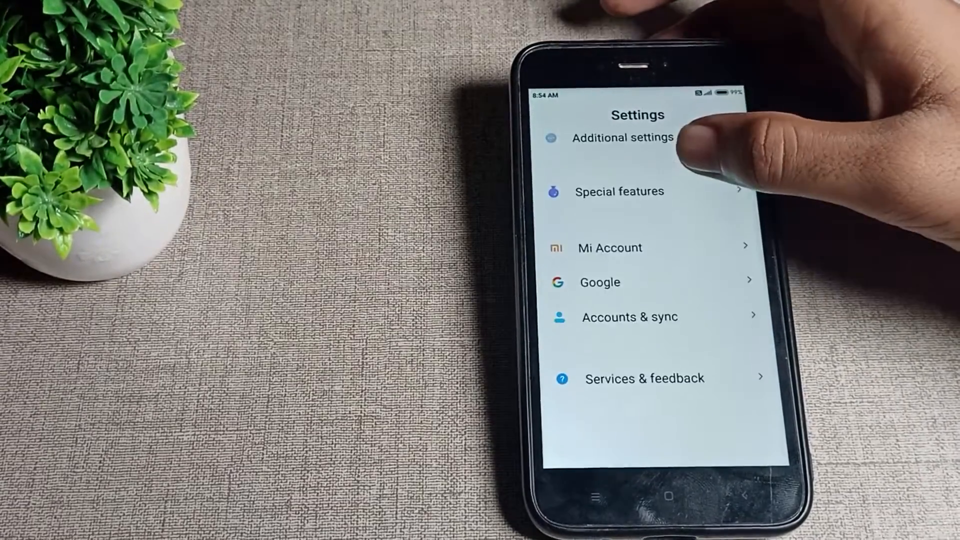
- Go from About phone to All specs and scroll toward the Status entry
left_click(623, 137)
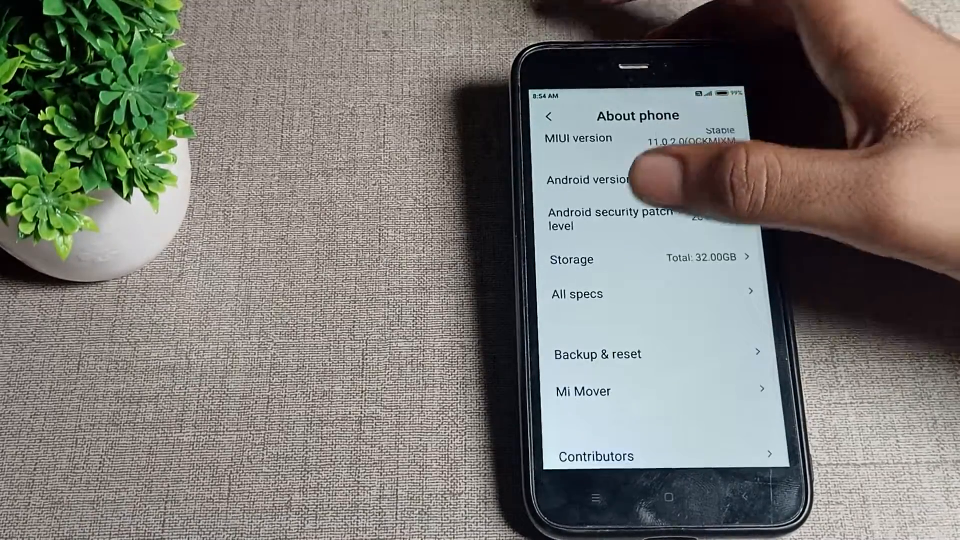
left_click(576, 295)
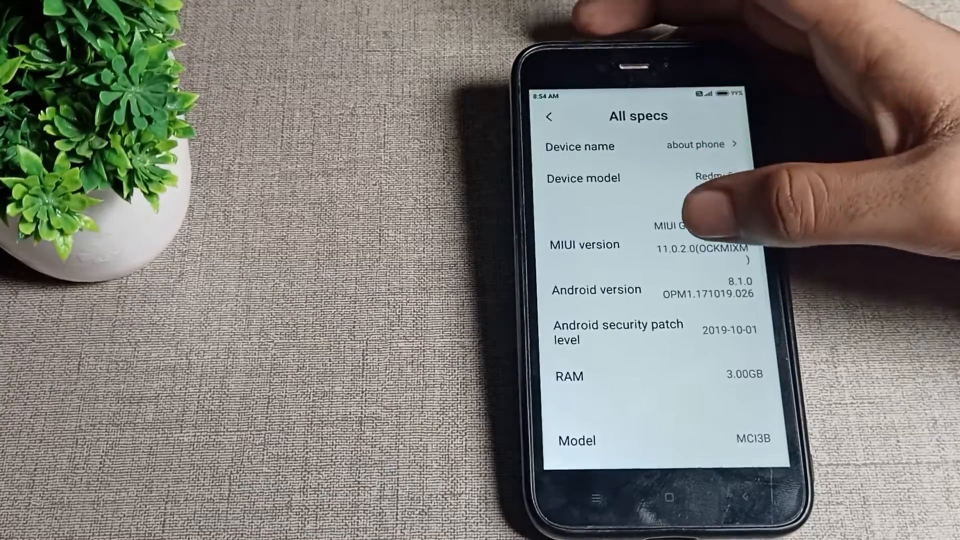
scroll("down", 3)
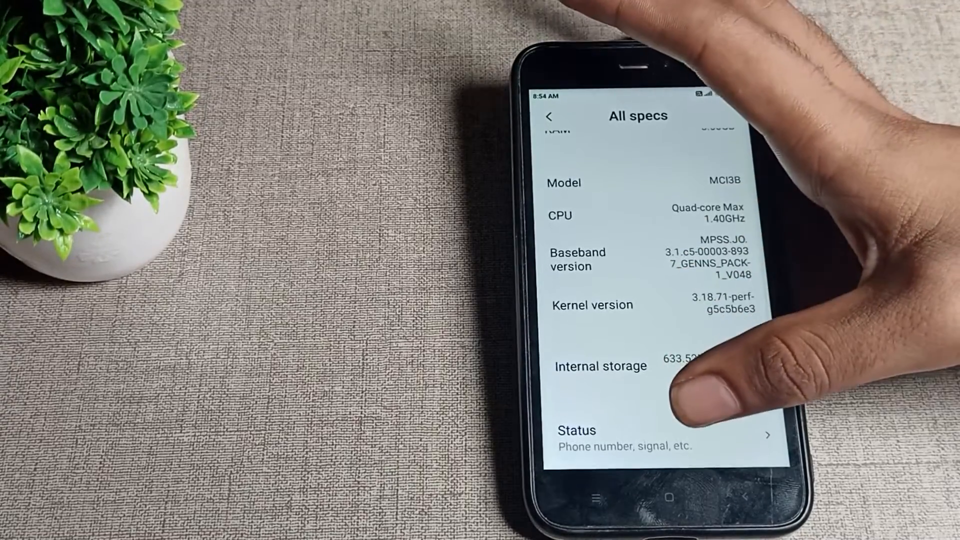